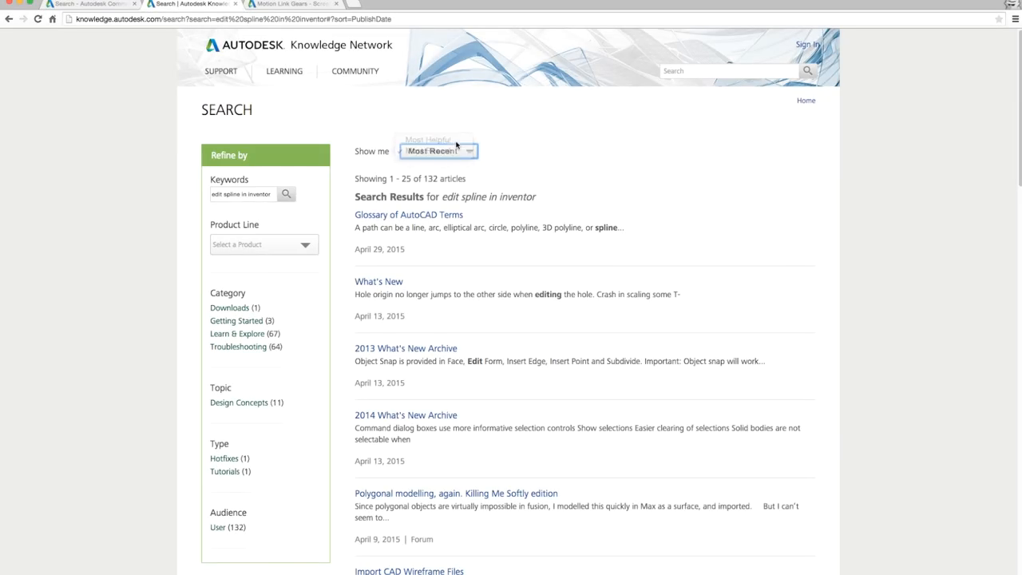
- Sort the 'edit spline in inventor' results by Most Helpful
click(427, 140)
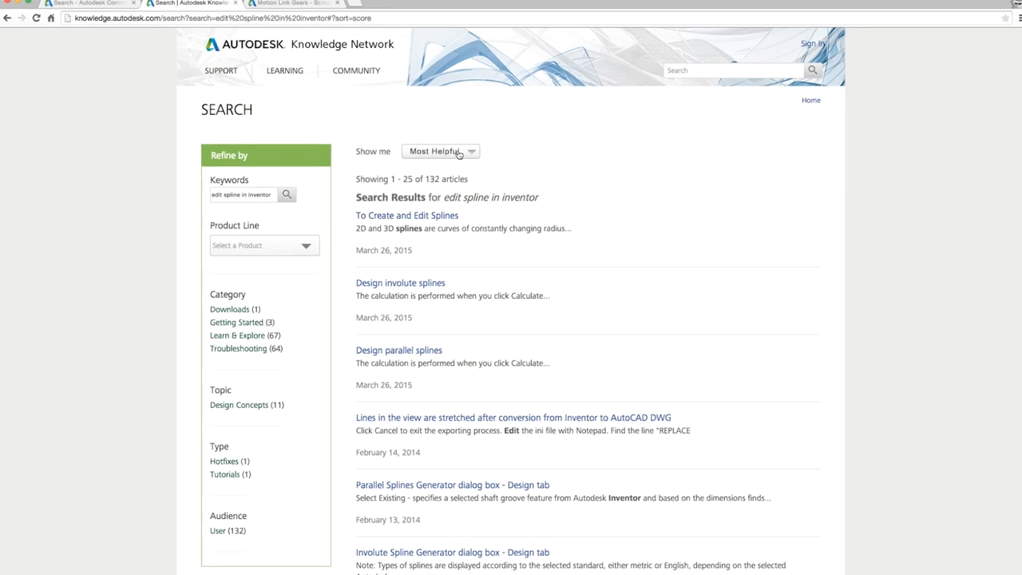
click(407, 215)
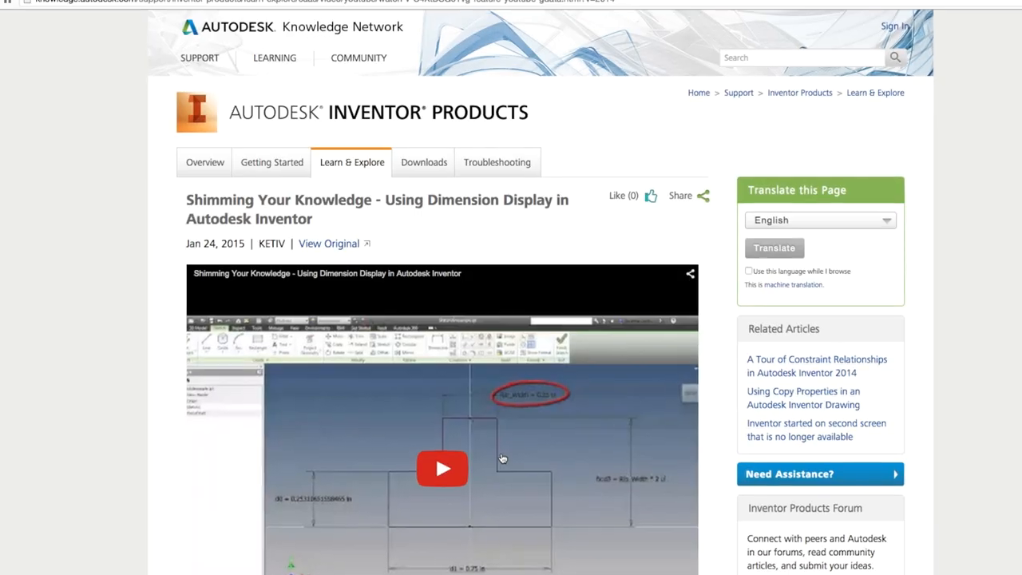
- Scroll the dimension display article, then enter knowledge.autodesk.com in the address bar
scroll(down, 3)
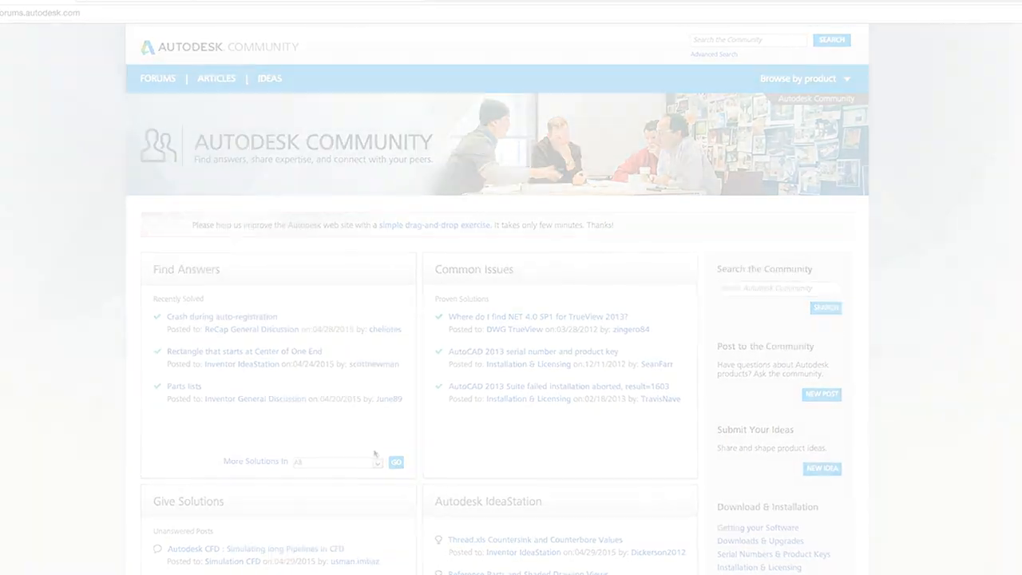
text(knowledge.autodesk.com)
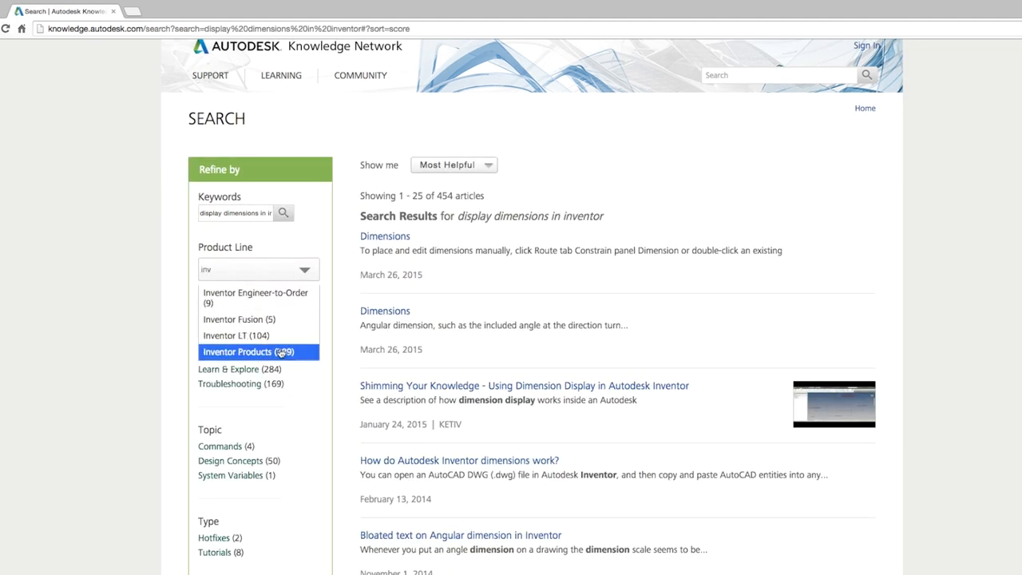
- Filter the display dimensions results to Inventor Products, version 2014
click(249, 351)
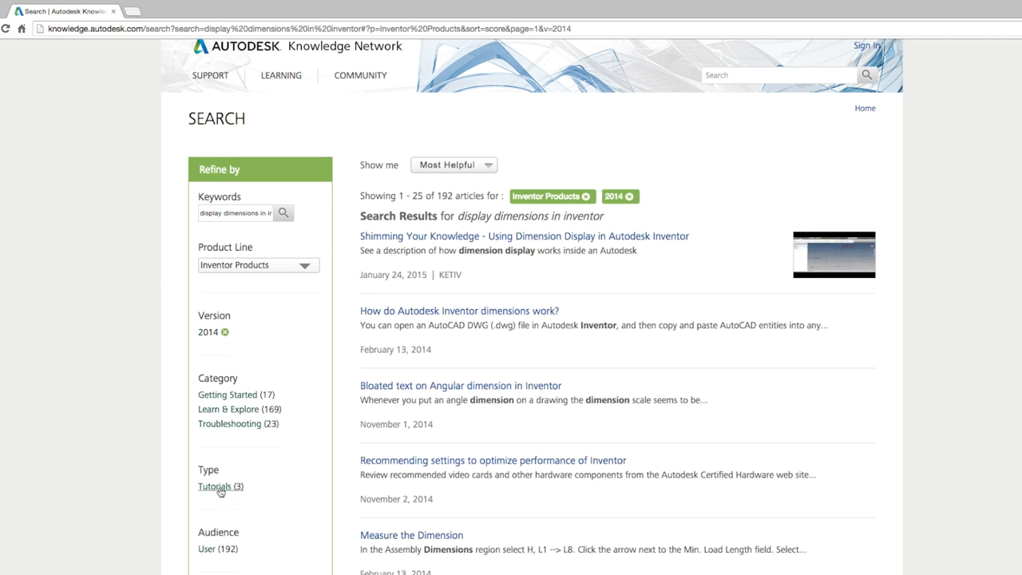
click(525, 235)
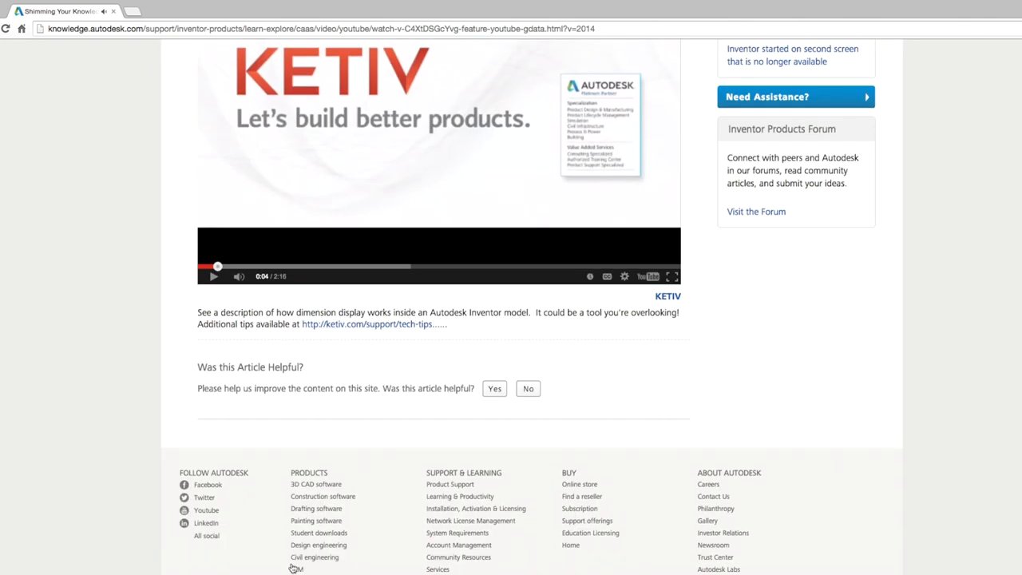
- Rate the KETIV article helpful and start the comment 'Short and answered my'
click(495, 388)
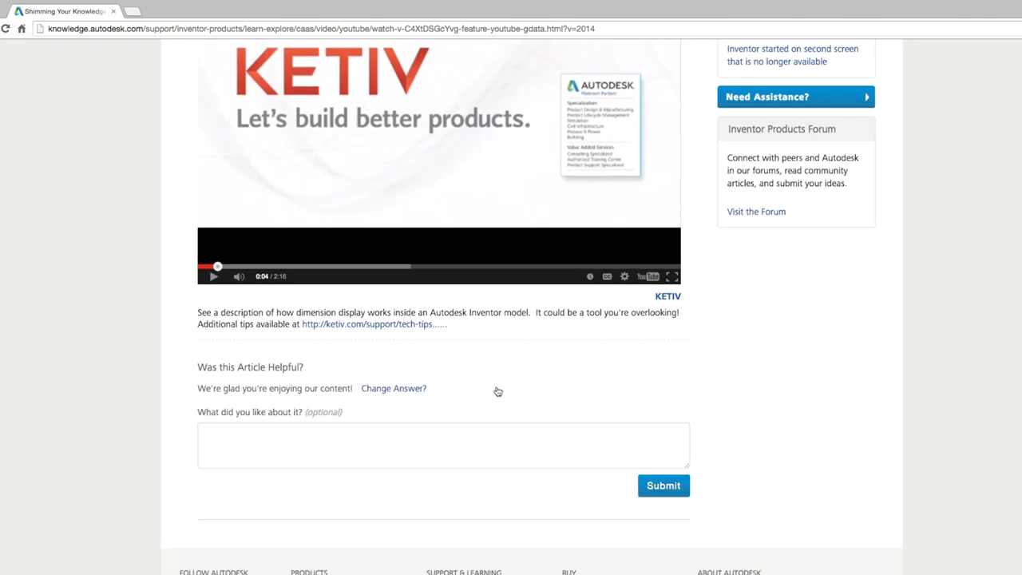
text(Short and answered my)
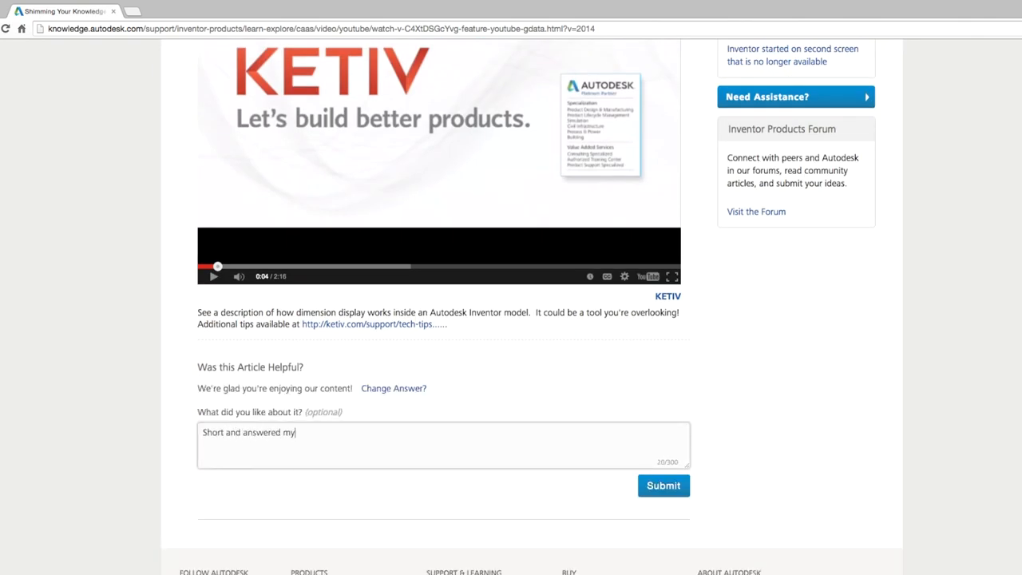